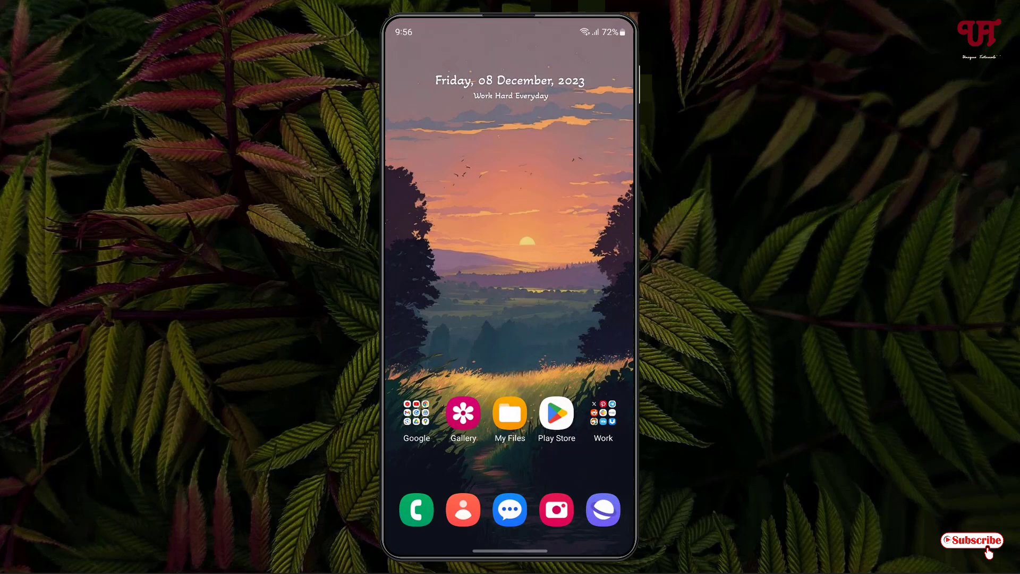
Find Image Merge by Zilory App in the Play Store and launch it.
click(555, 412)
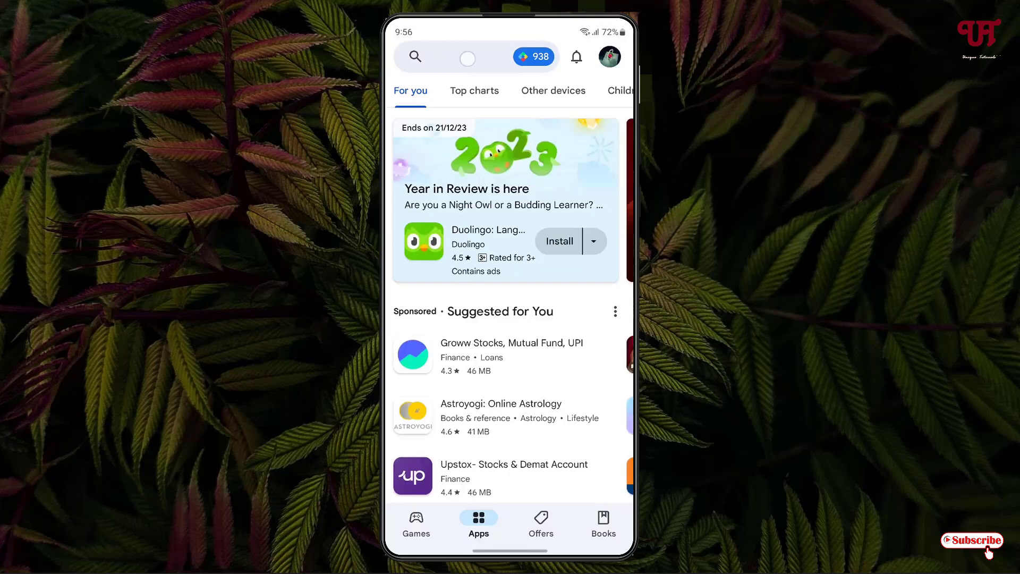
click(468, 57)
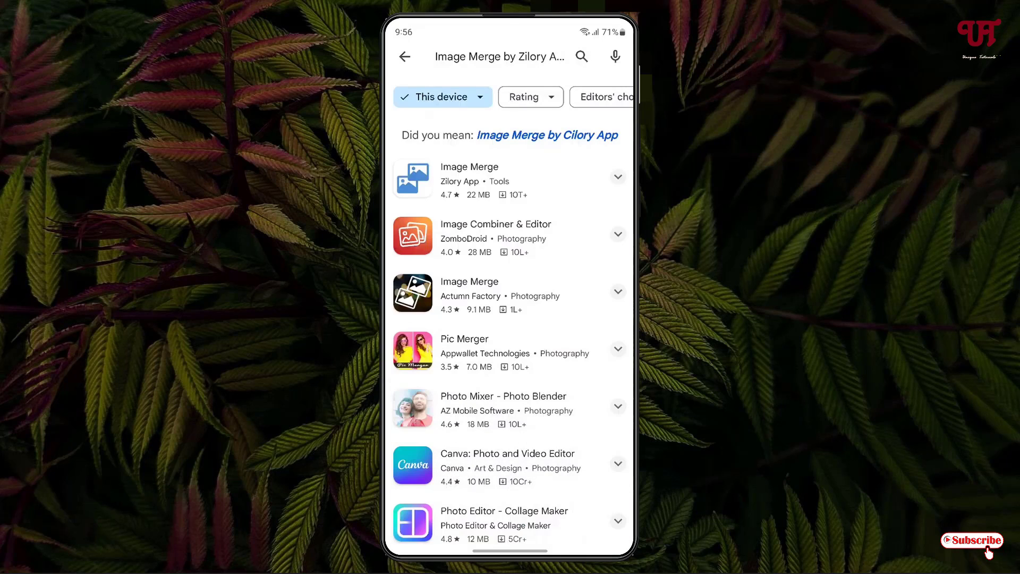
click(468, 180)
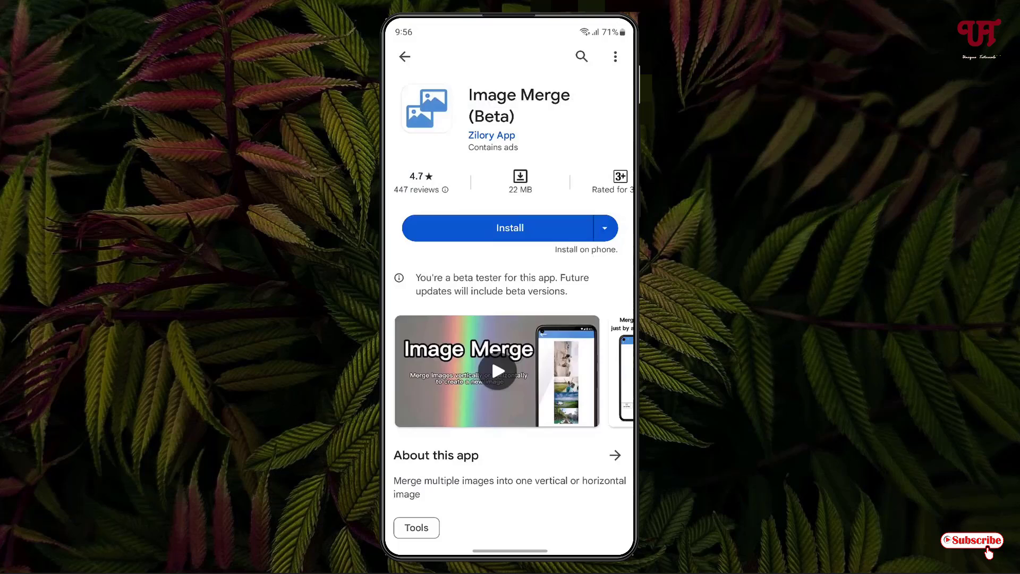
click(510, 228)
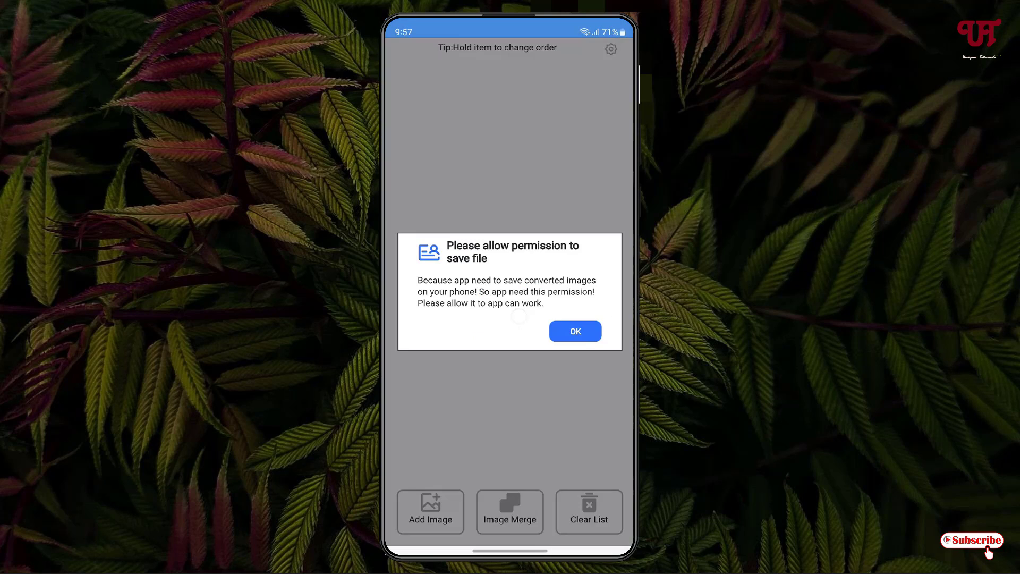
Acknowledge the file-saving request and allow access to photos and videos.
click(573, 331)
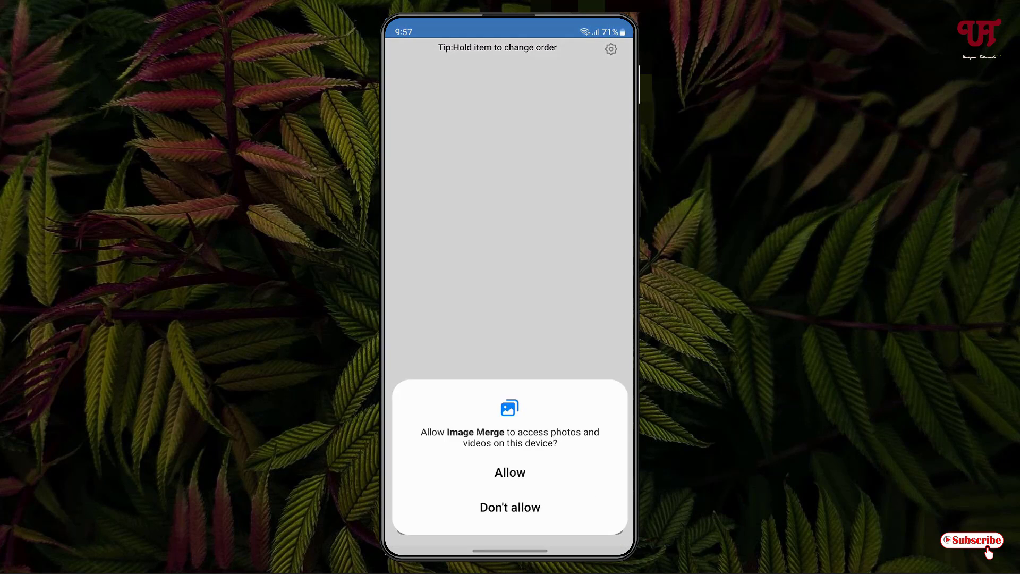
click(509, 472)
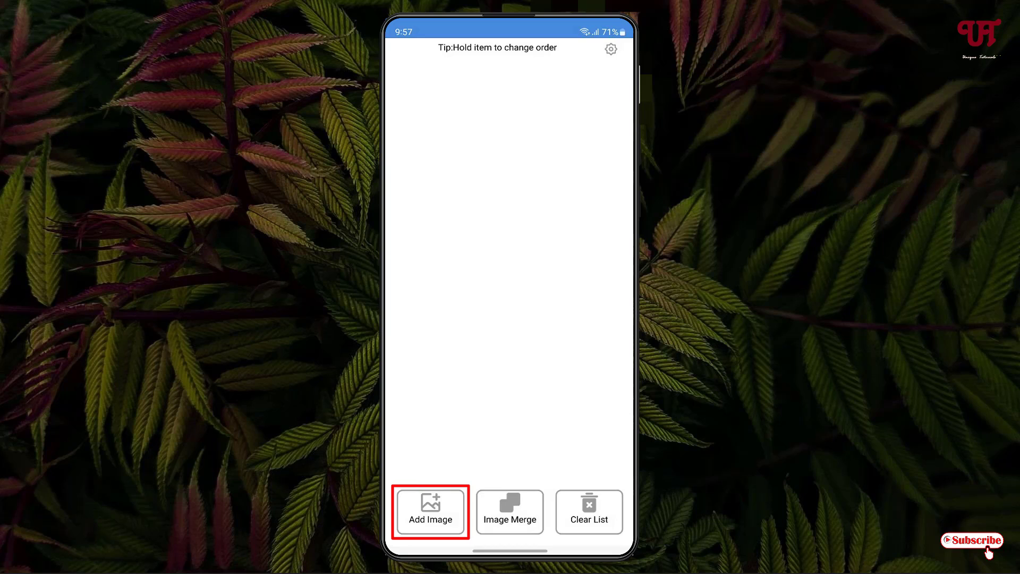
Add the two recent braided-texture images from the Files picker to the merge list.
click(429, 511)
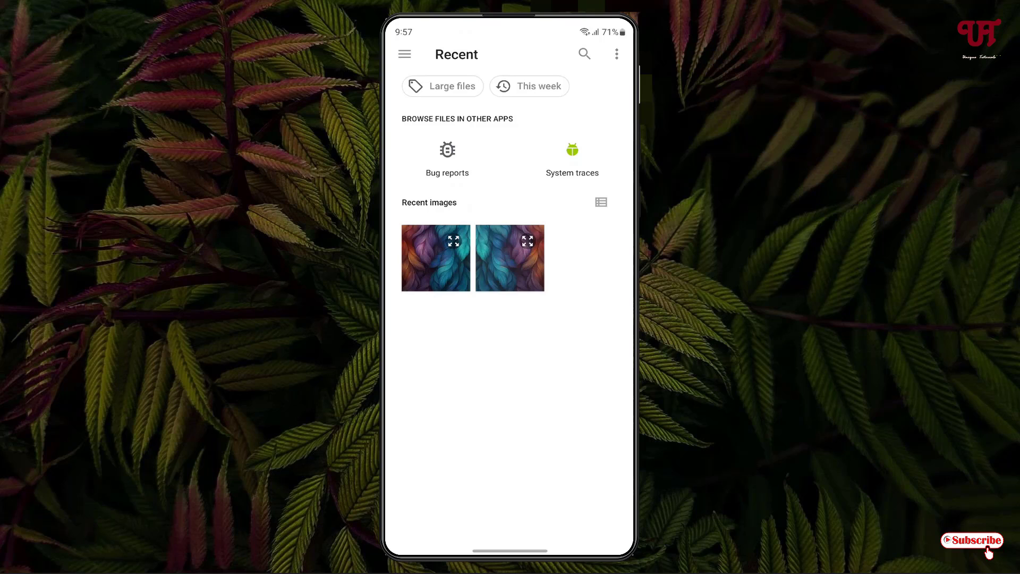
click(510, 257)
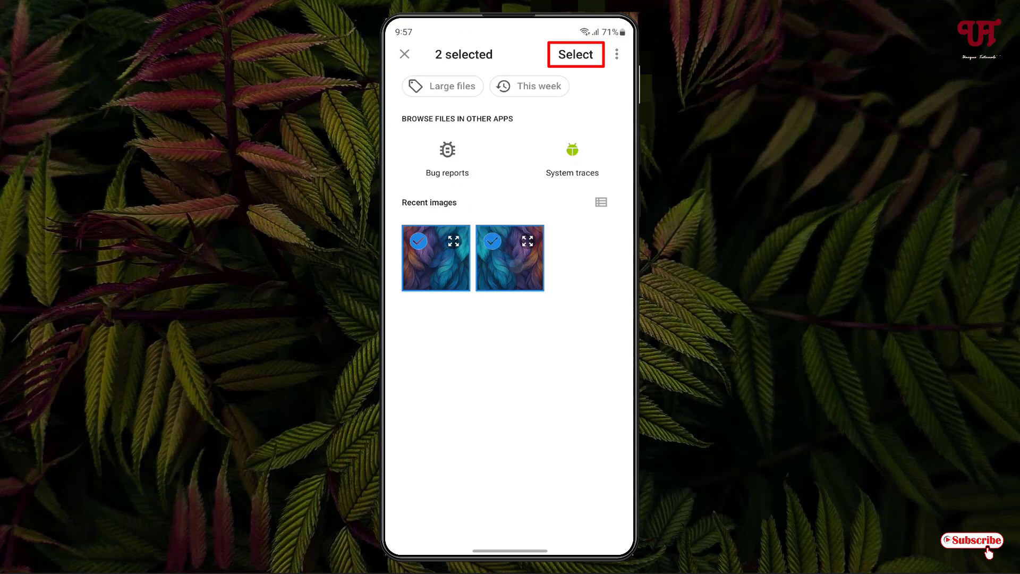
click(574, 55)
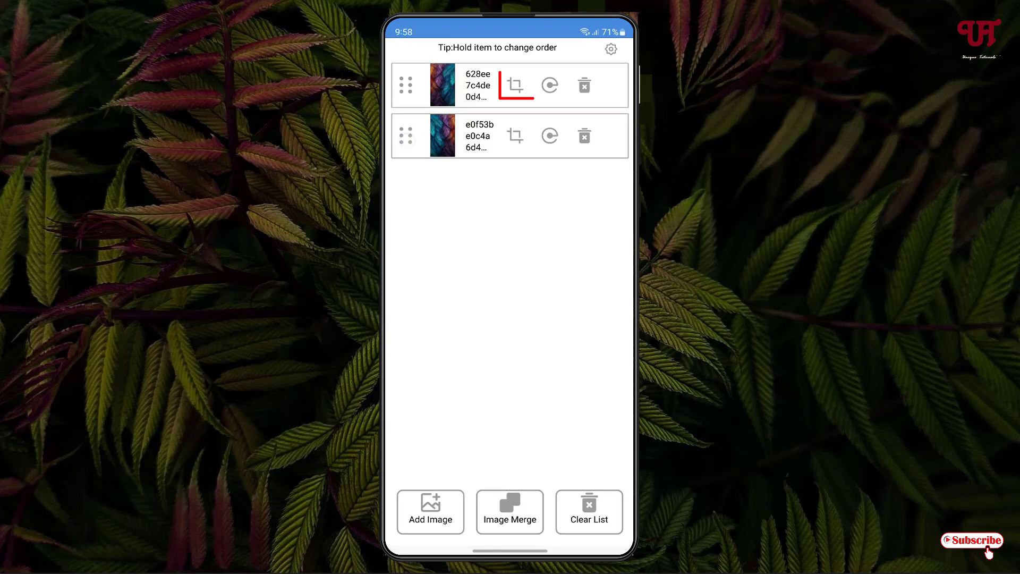
click(514, 85)
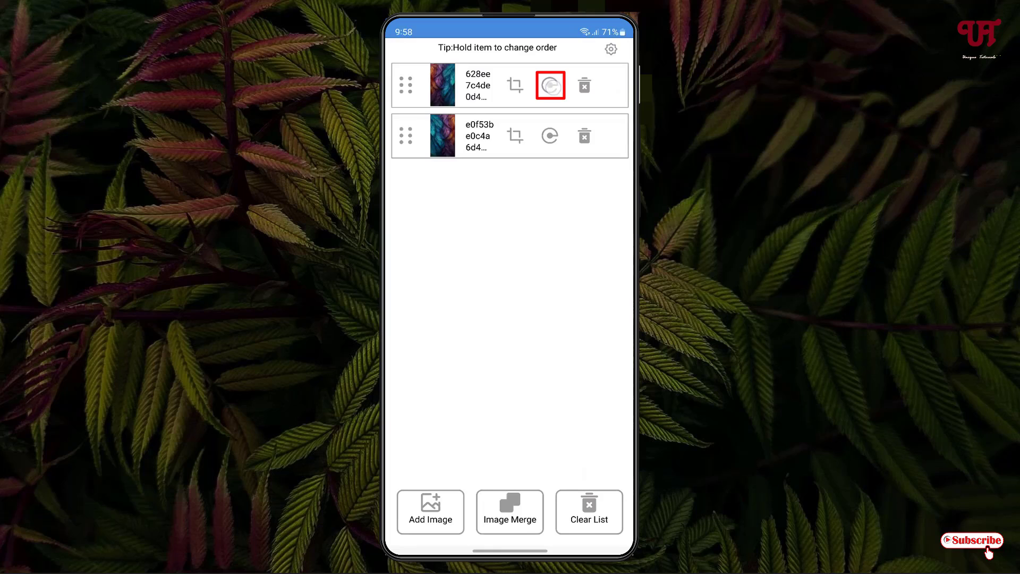
click(549, 85)
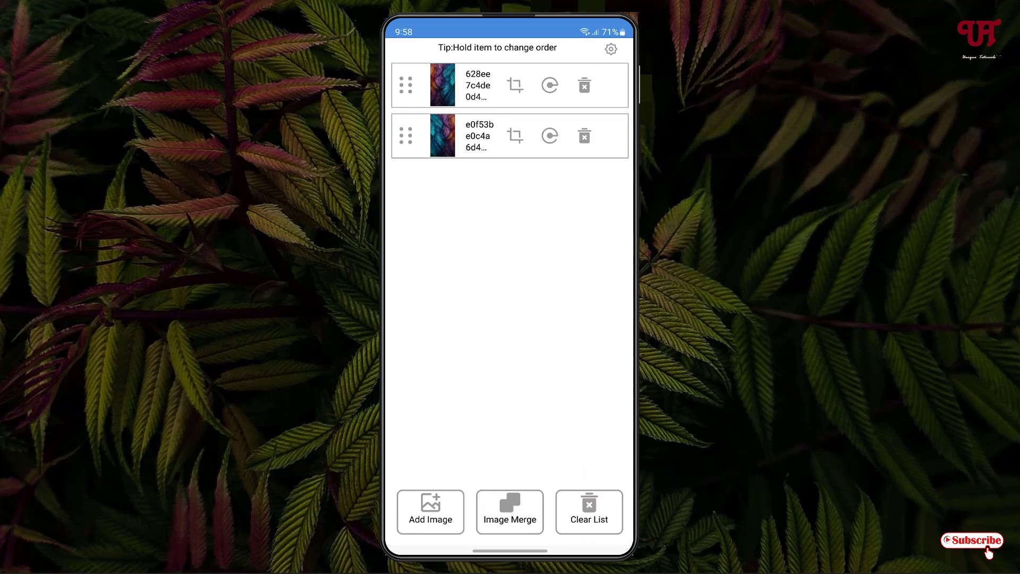
click(509, 511)
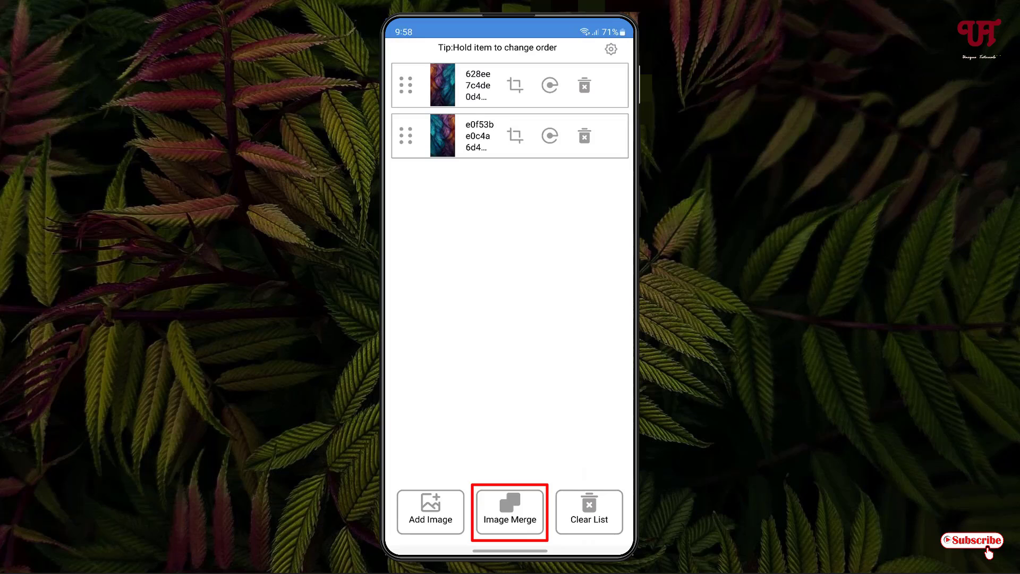
Merge the listed images and arrange them side by side with the Horizontal layout.
click(509, 511)
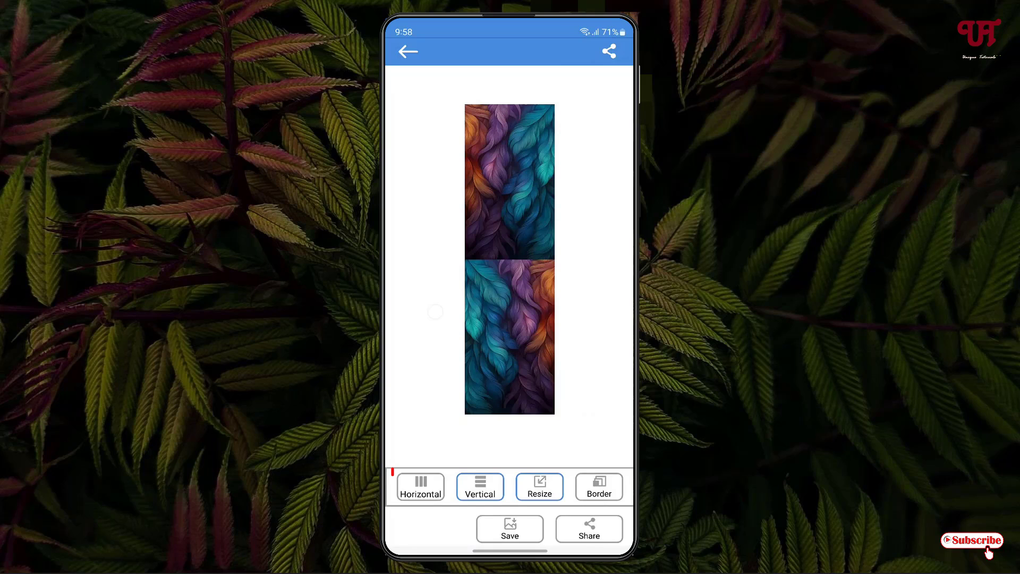
click(420, 486)
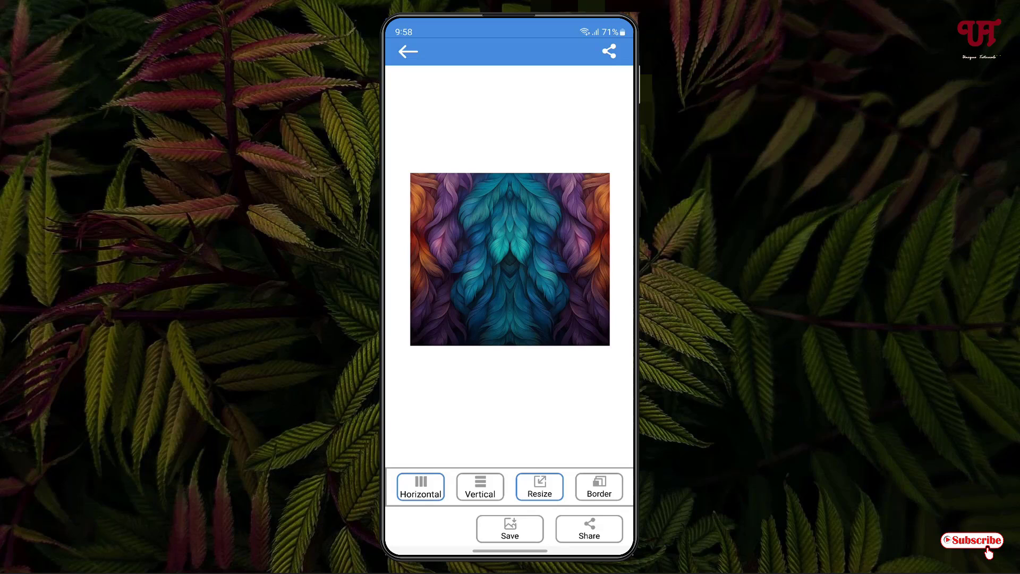
Apply the Border option and save the merged image to the album folder.
click(598, 487)
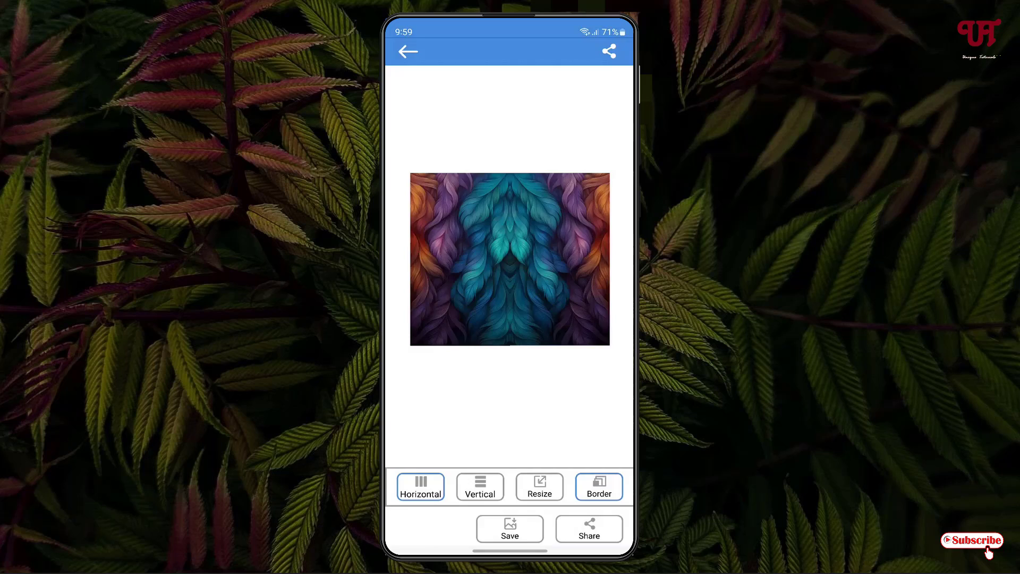
click(509, 528)
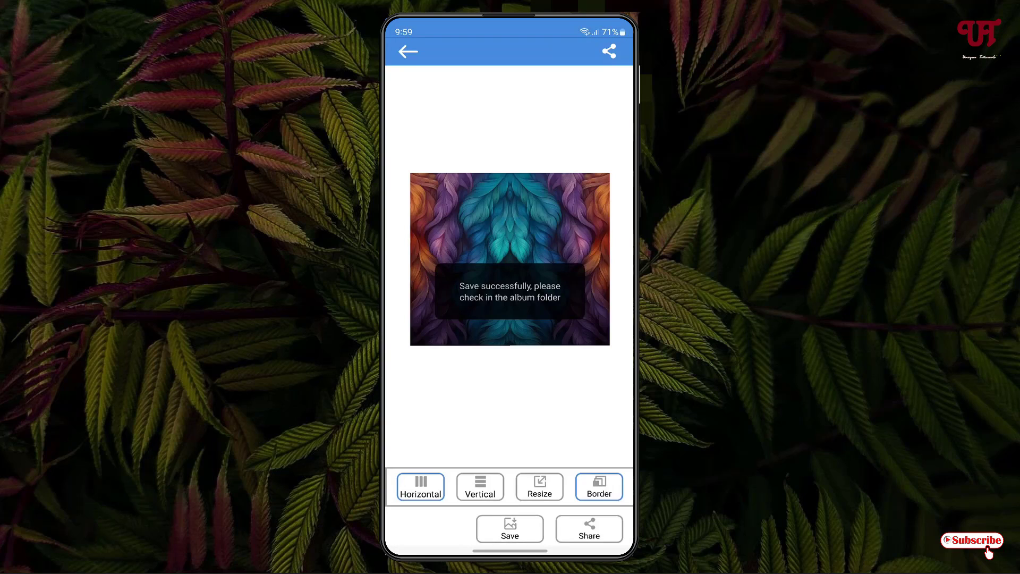